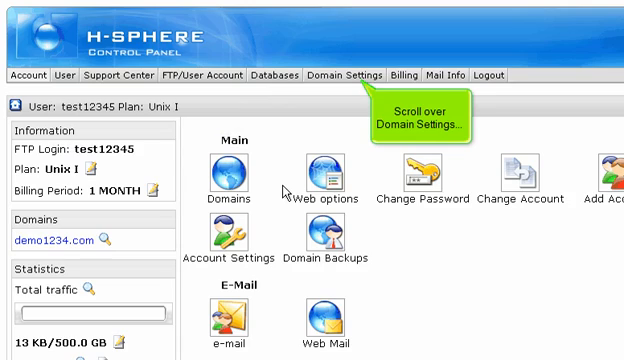
Go to the Domain Info page for demo1234.com from the Domain Settings menu.
click(352, 72)
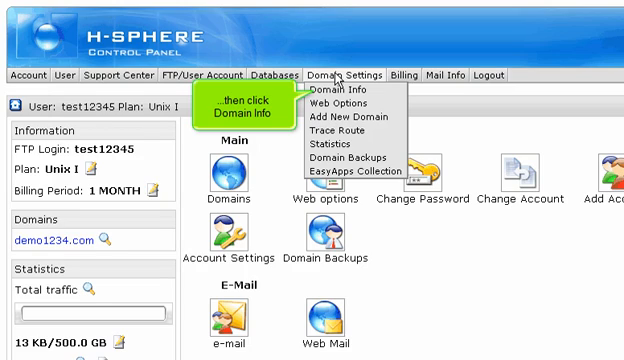
click(330, 94)
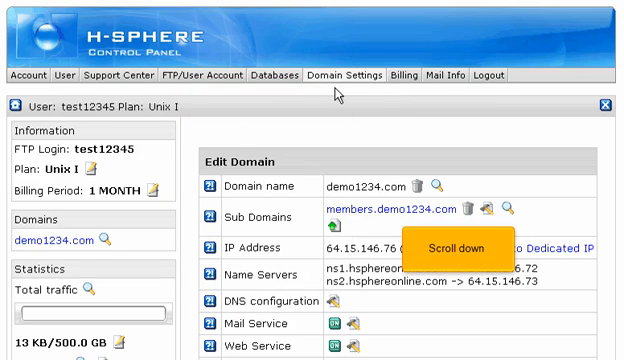
Scroll the Edit Domain page down to reach the Web Service edit icon.
scroll(down, 3)
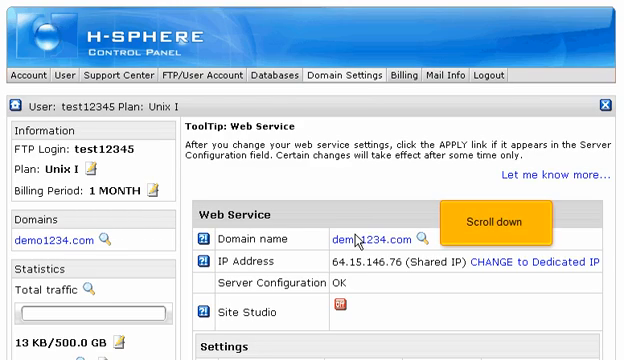
Reach the Directory Indexes entry in the Web Service list and enter its settings.
scroll(down, 3)
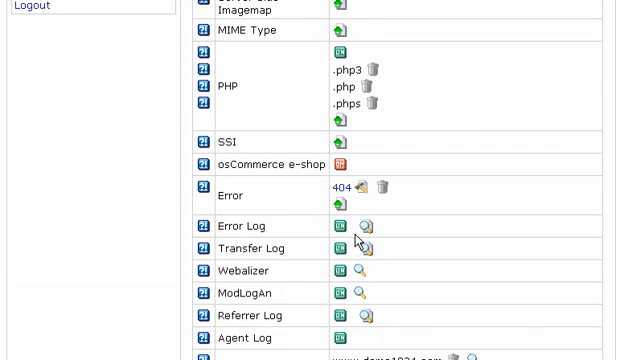
scroll(down, 3)
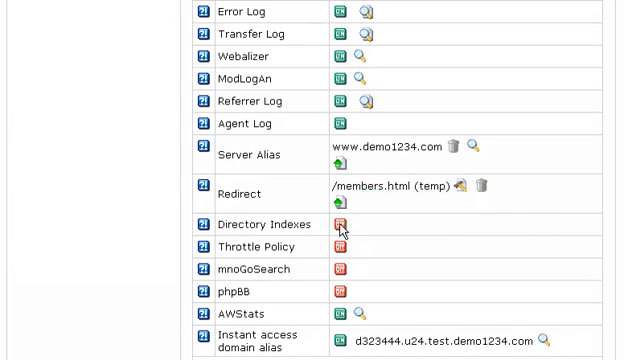
click(340, 224)
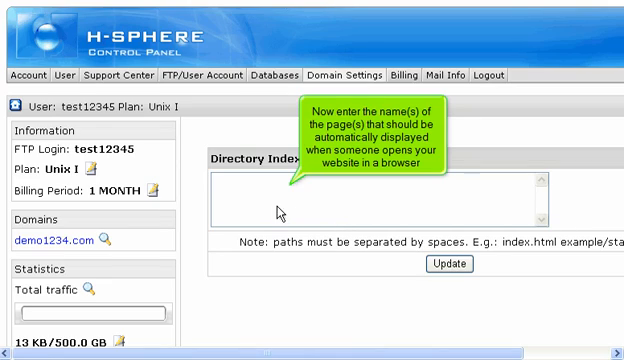
Enter index.htm as the default index page name in the Directory Index box.
text(index.htm)
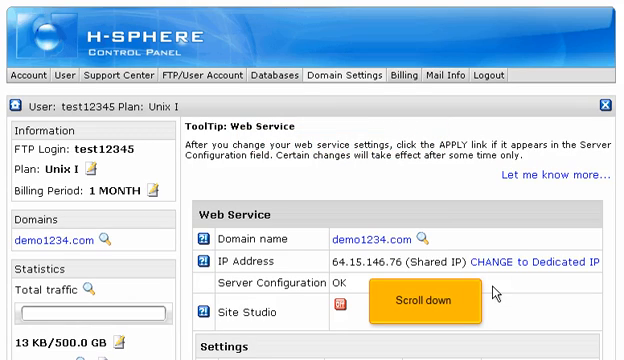
scroll(down, 3)
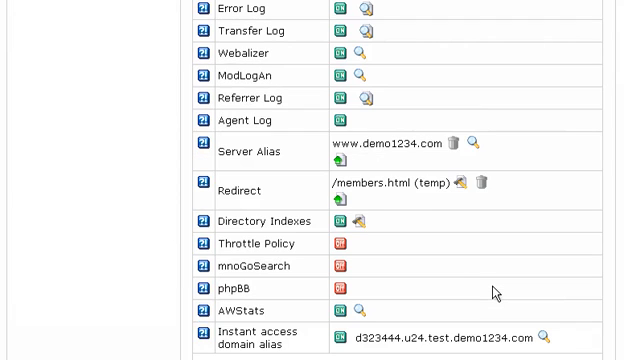